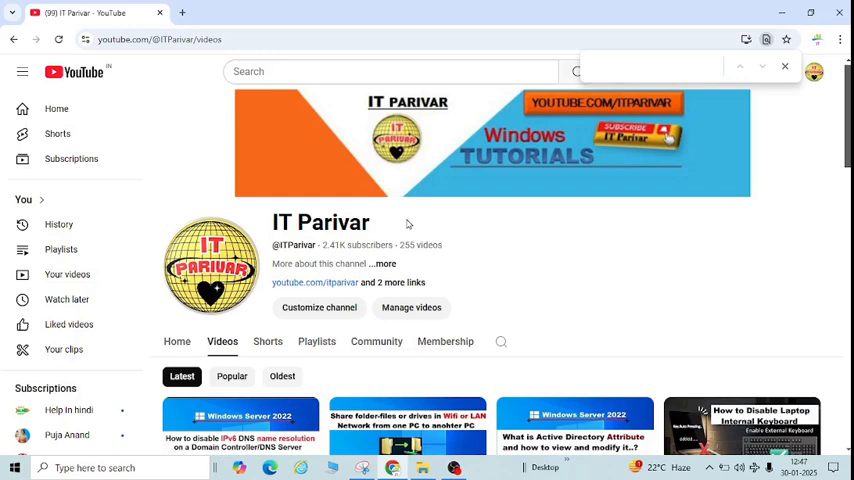
# Select the channel name text in the browser, then minimize the browser to reveal the desktop
pyautogui.doubleClick(320, 222)
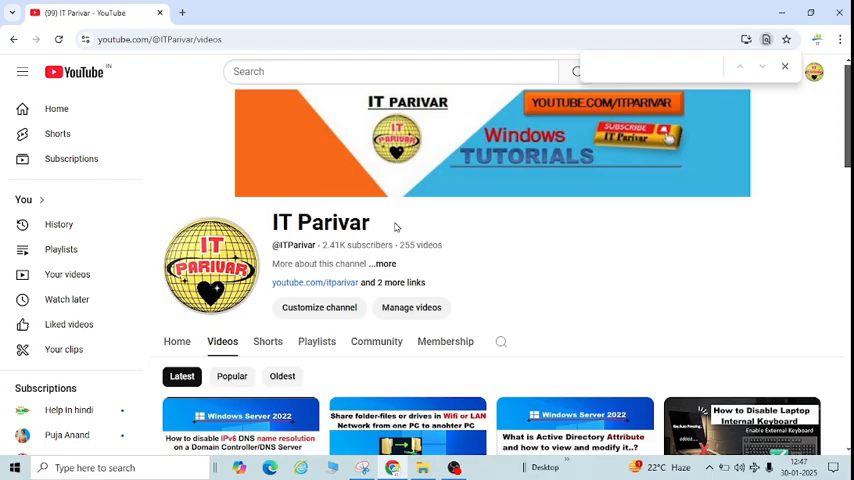
pyautogui.doubleClick(320, 222)
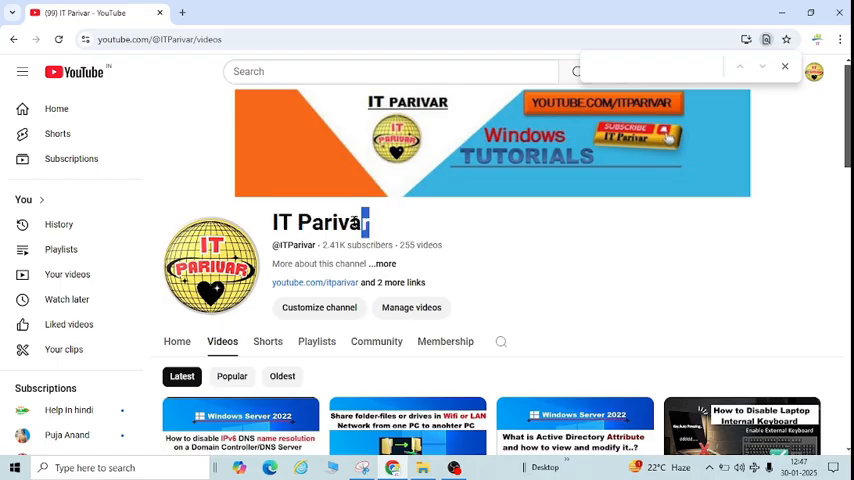
pyautogui.doubleClick(320, 222)
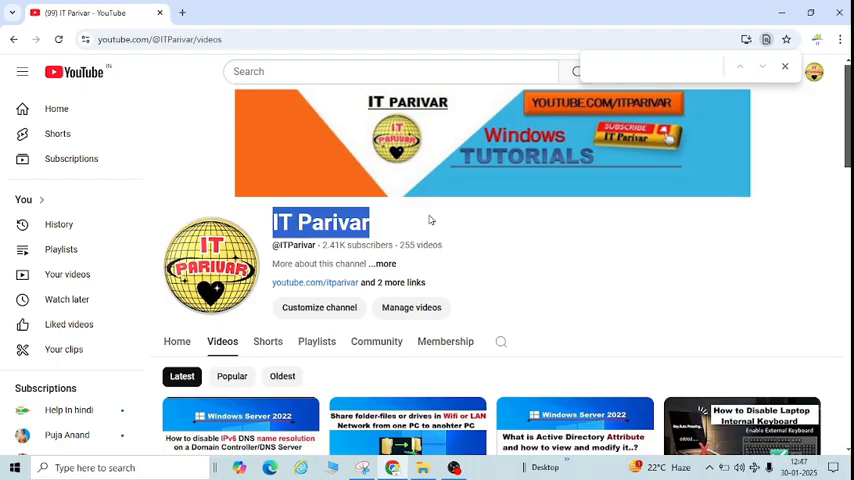
pyautogui.moveTo(458, 228)
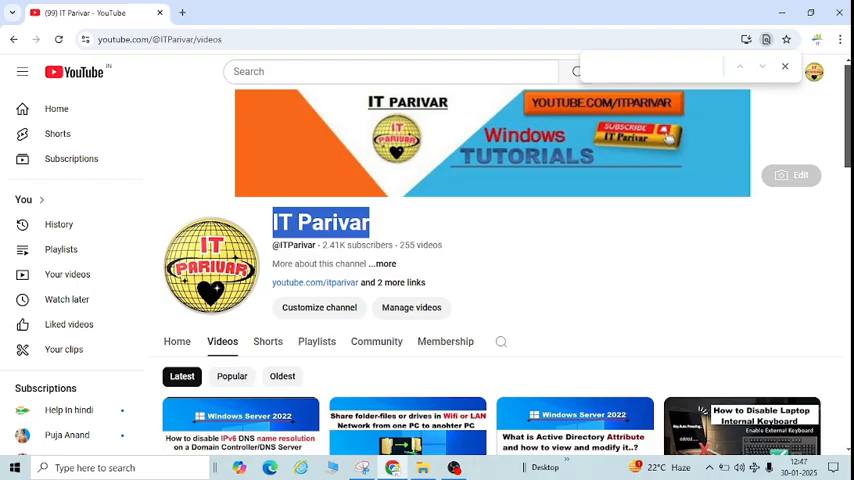
pyautogui.scroll(-3)
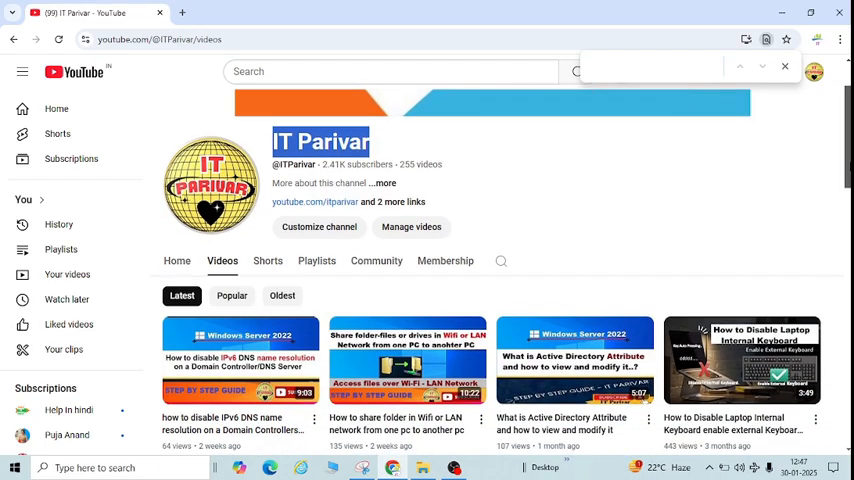
pyautogui.scroll(3)
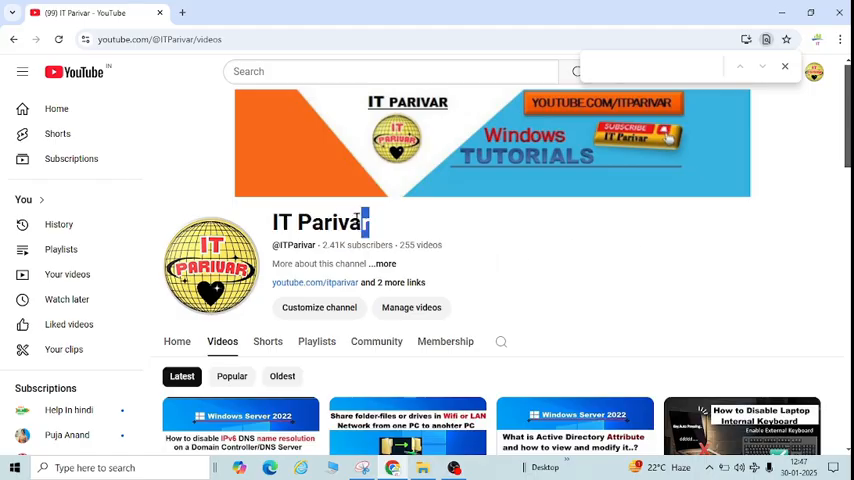
pyautogui.doubleClick(316, 222)
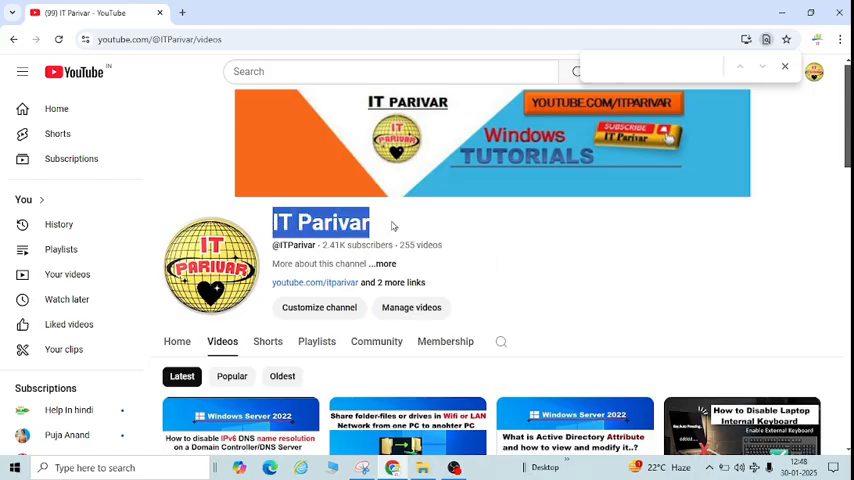
pyautogui.moveTo(626, 256)
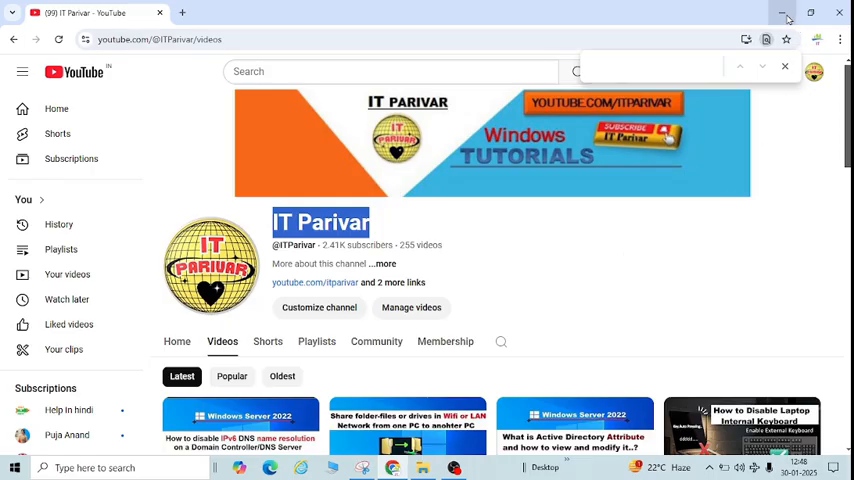
pyautogui.click(784, 12)
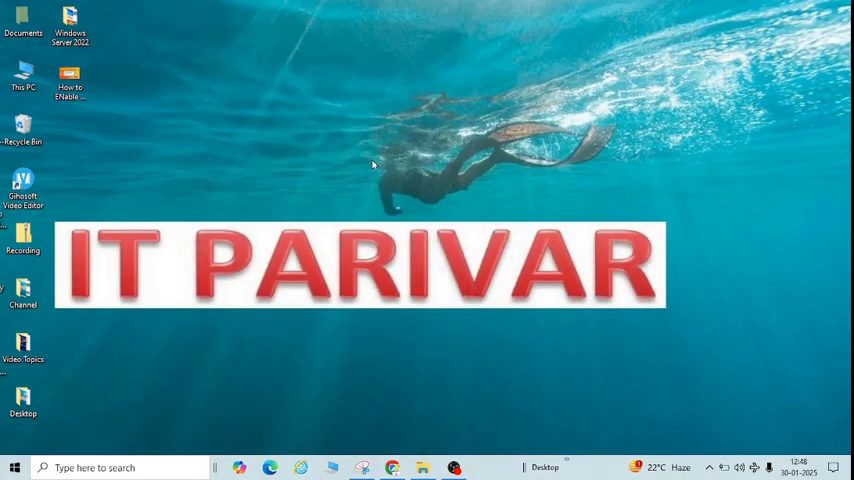
pyautogui.moveTo(400, 198)
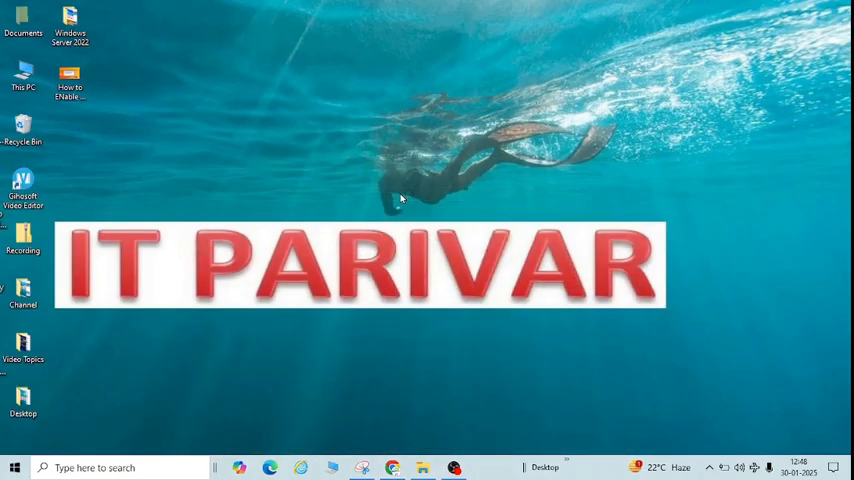
pyautogui.moveTo(44, 416)
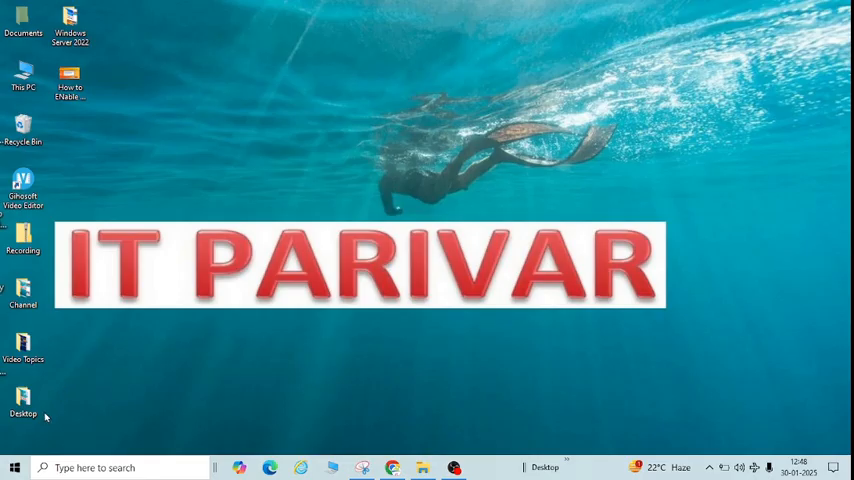
pyautogui.moveTo(10, 468)
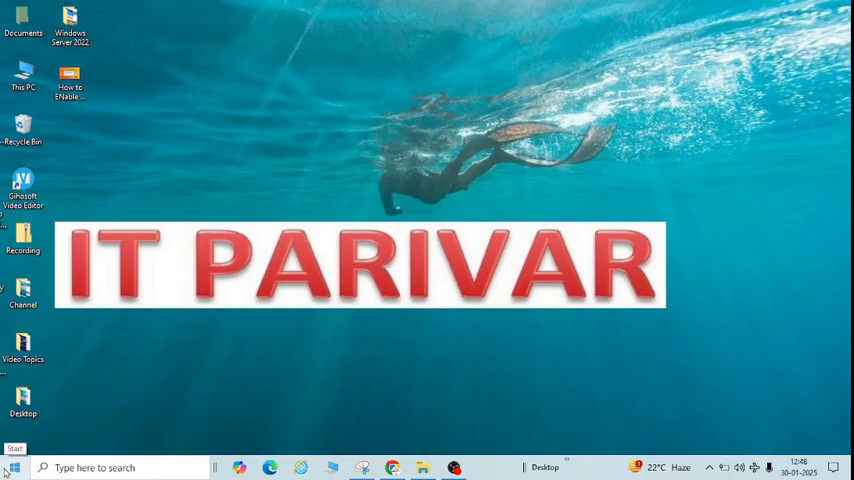
# Search the Start menu for 'control' to reach Control Panel's Programs and Features
pyautogui.click(14, 468)
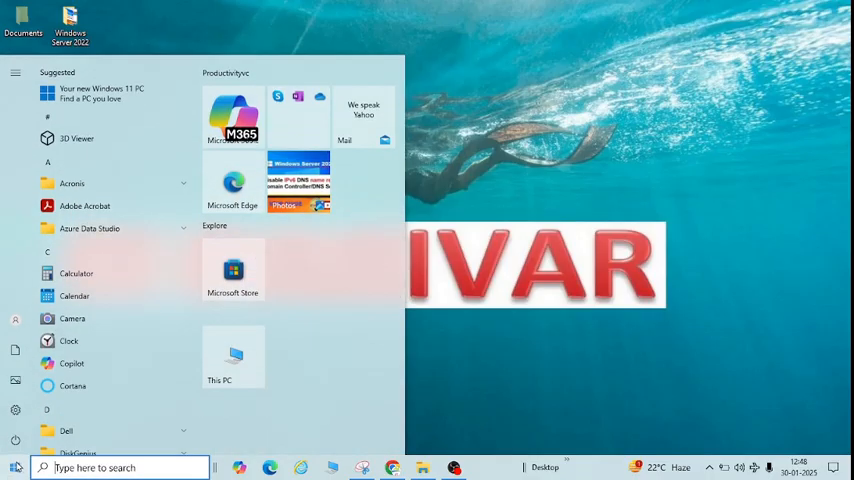
pyautogui.click(120, 468)
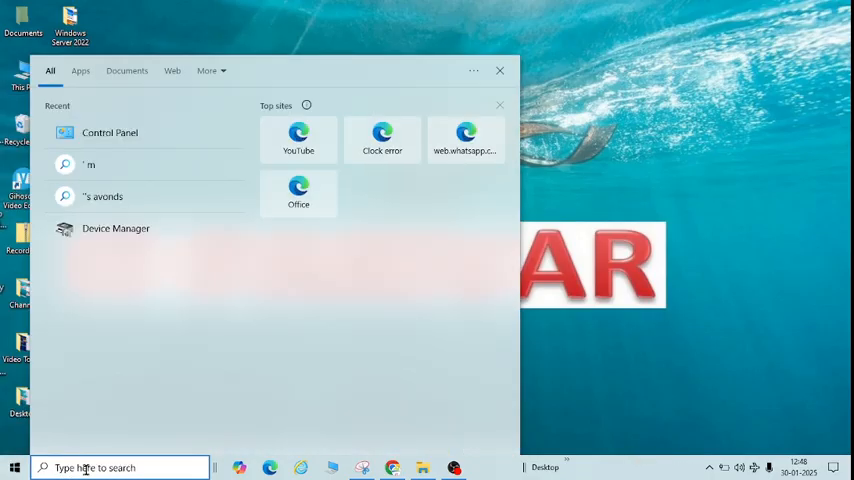
pyautogui.write('contro')
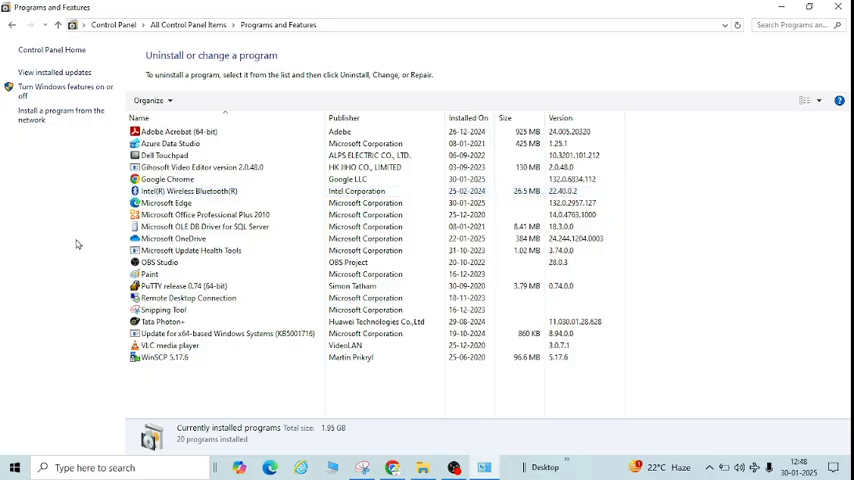
pyautogui.moveTo(322, 156)
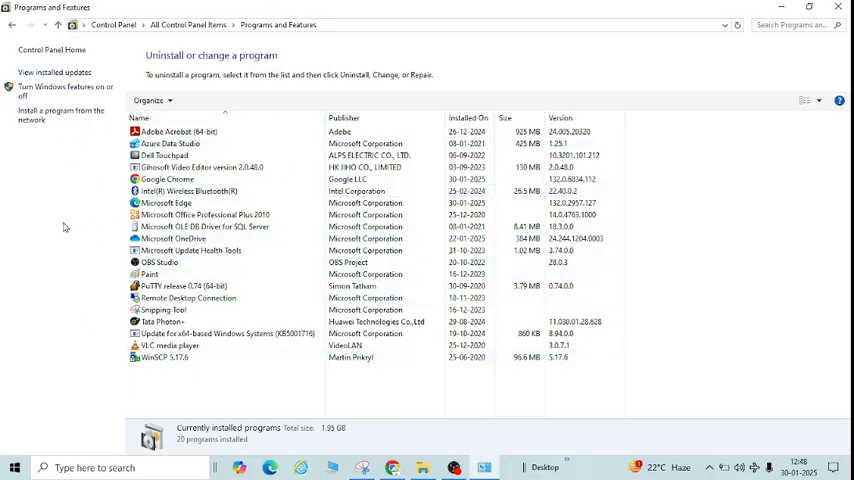
pyautogui.moveTo(640, 190)
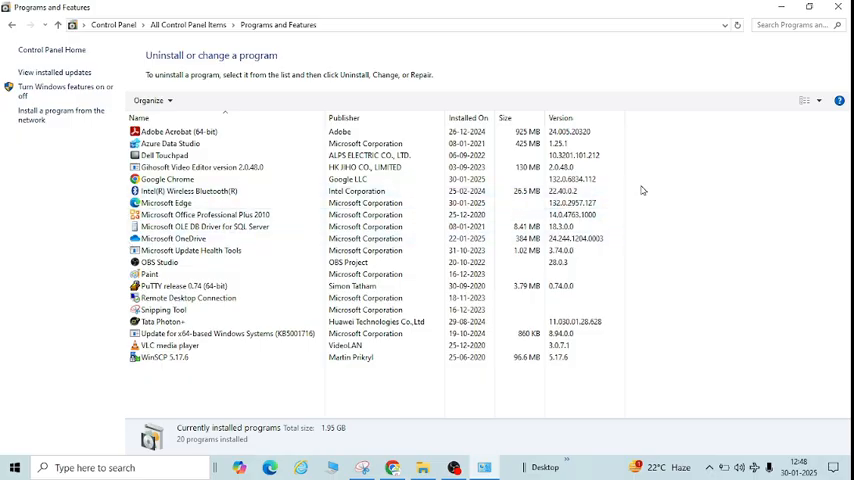
# Dismiss the Run prompt and switch Programs and Features to the Tiles view
pyautogui.press('Win+r')
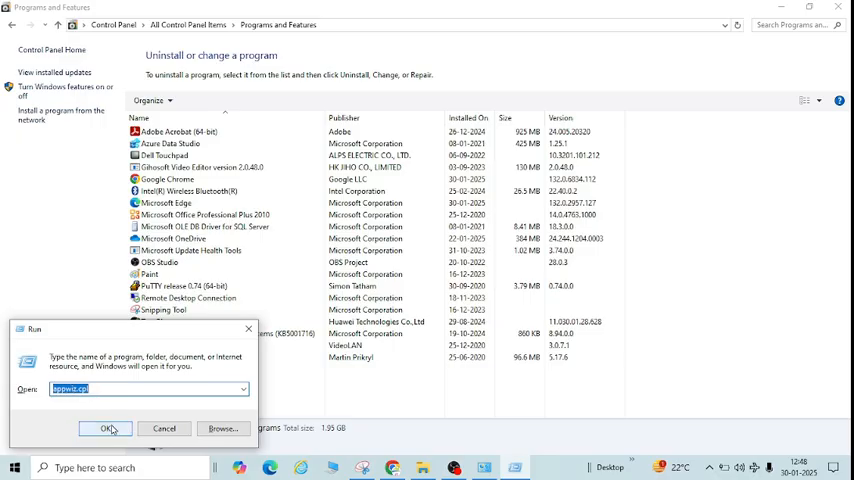
pyautogui.click(108, 428)
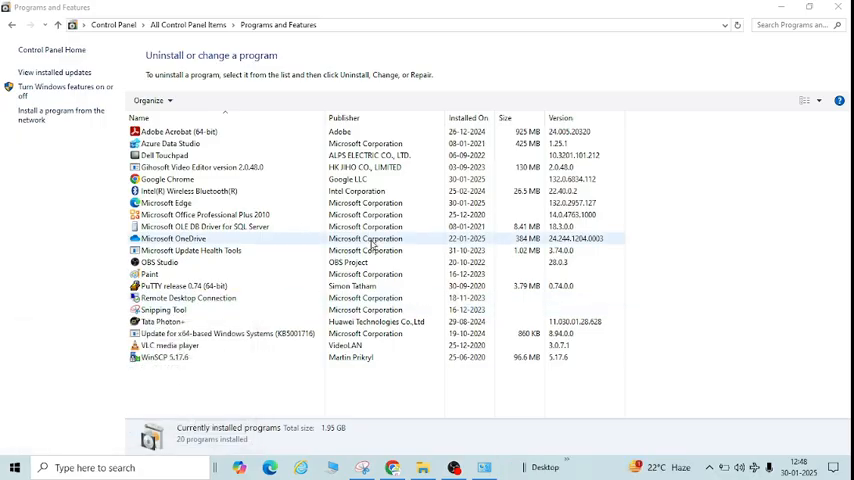
pyautogui.click(820, 8)
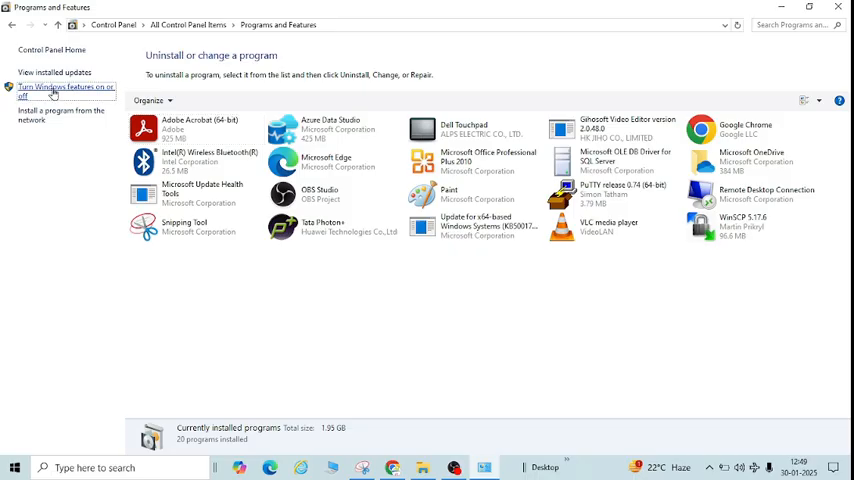
# In Turn Windows features on or off, enable Hyper-V with its sub-features
pyautogui.click(64, 90)
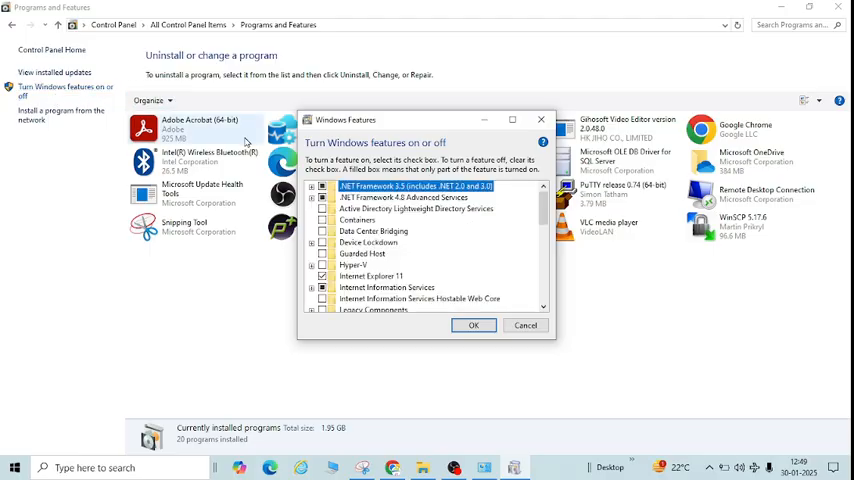
pyautogui.moveTo(402, 130)
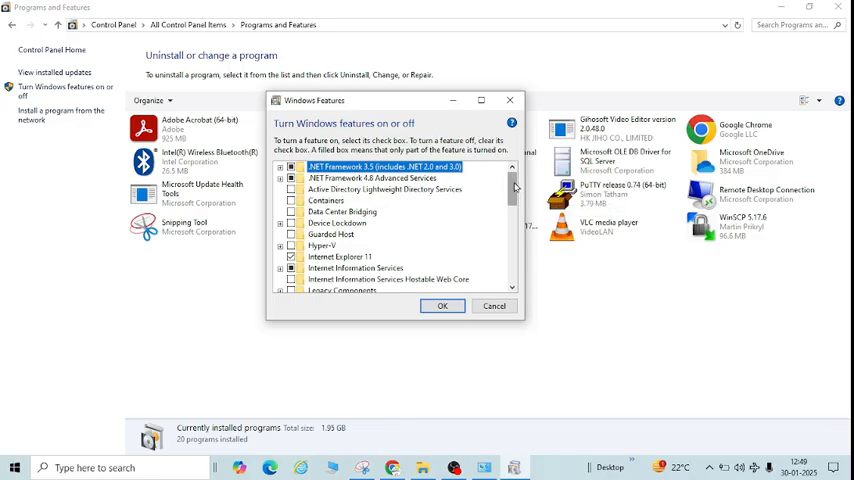
pyautogui.scroll(-3)
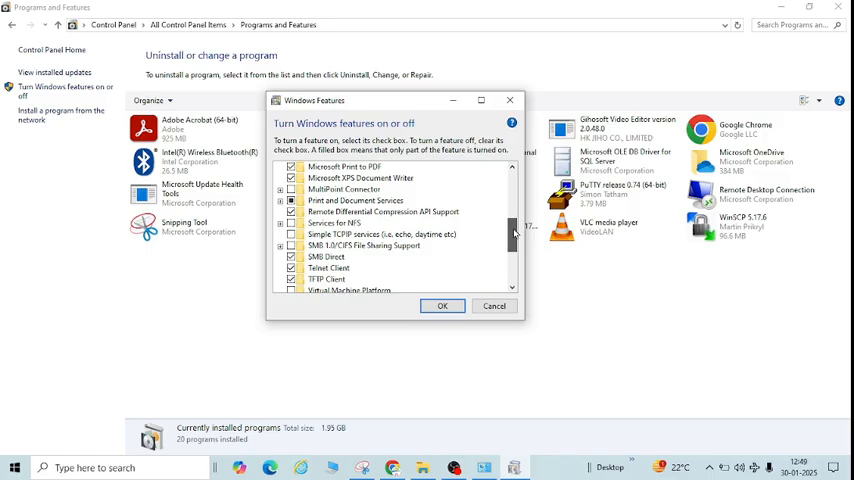
pyautogui.scroll(3)
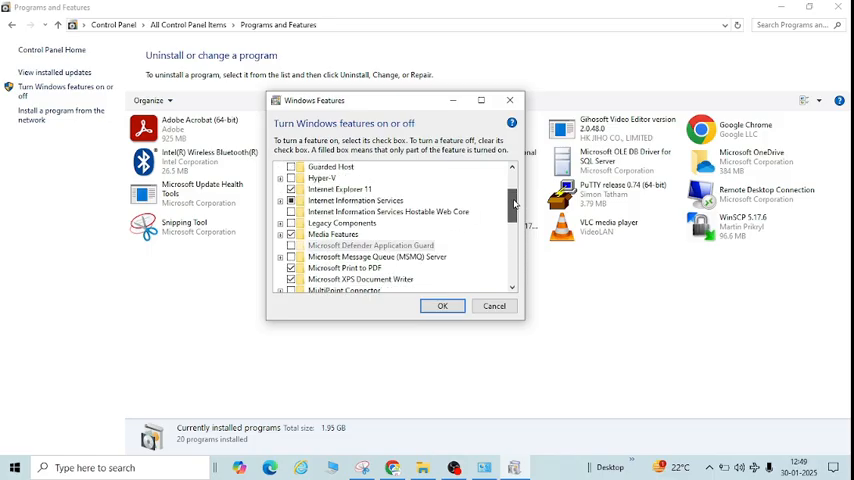
pyautogui.scroll(3)
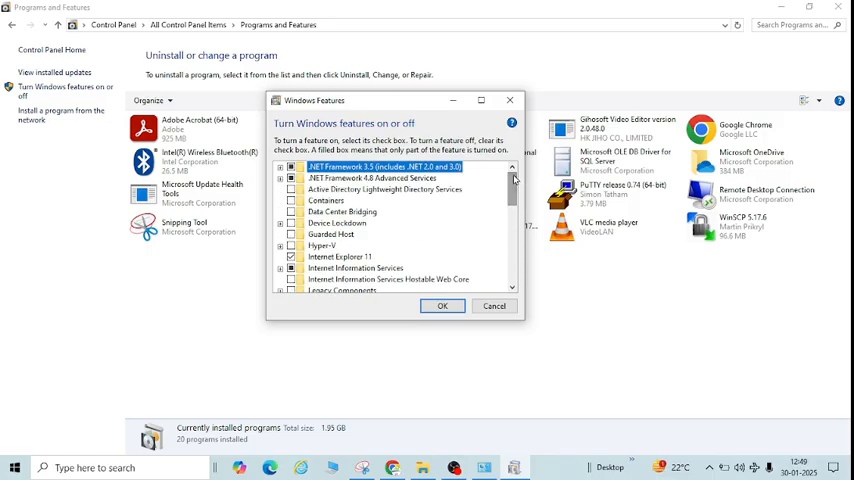
pyautogui.moveTo(342, 212)
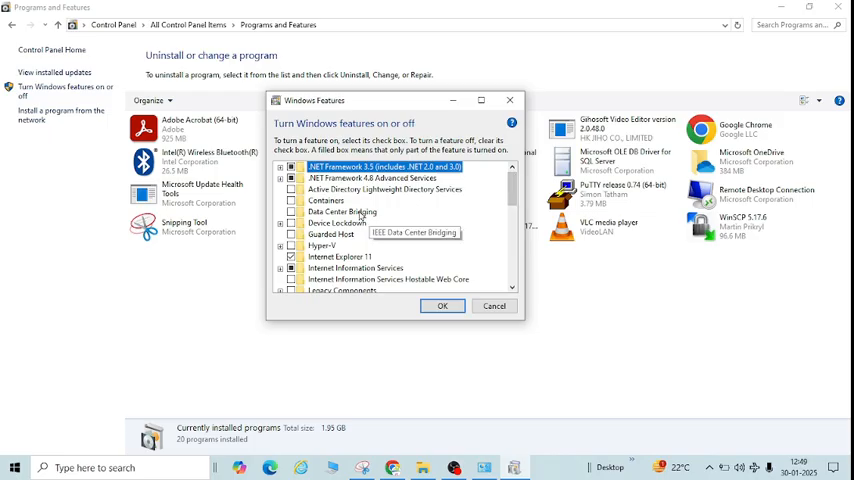
pyautogui.moveTo(430, 216)
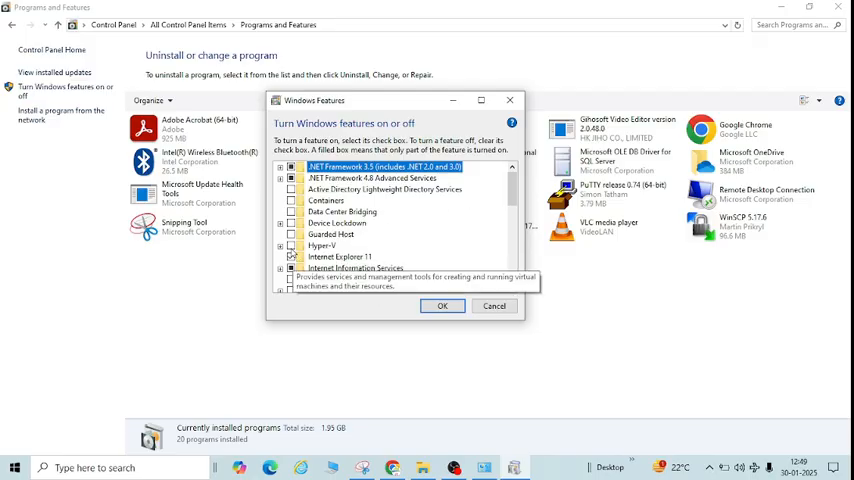
pyautogui.click(322, 244)
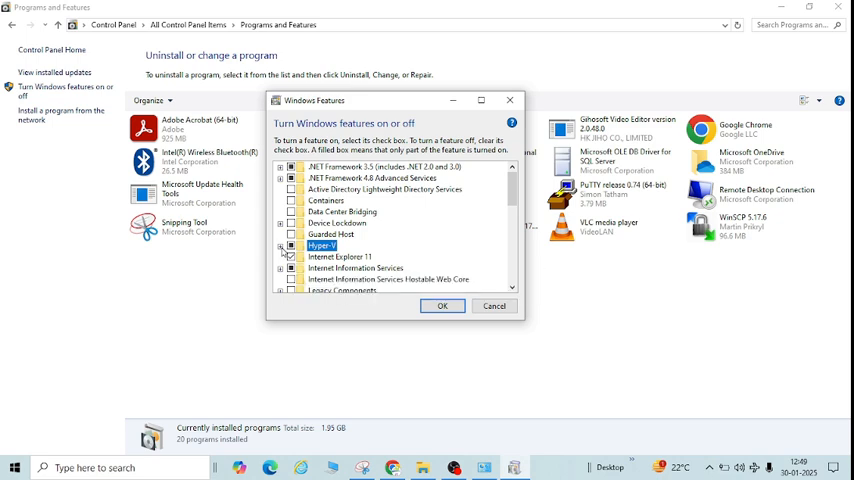
pyautogui.moveTo(330, 240)
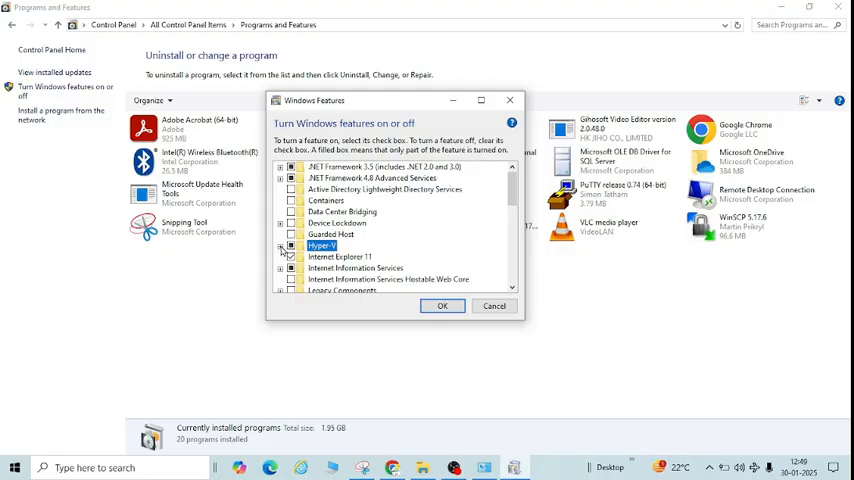
pyautogui.click(280, 244)
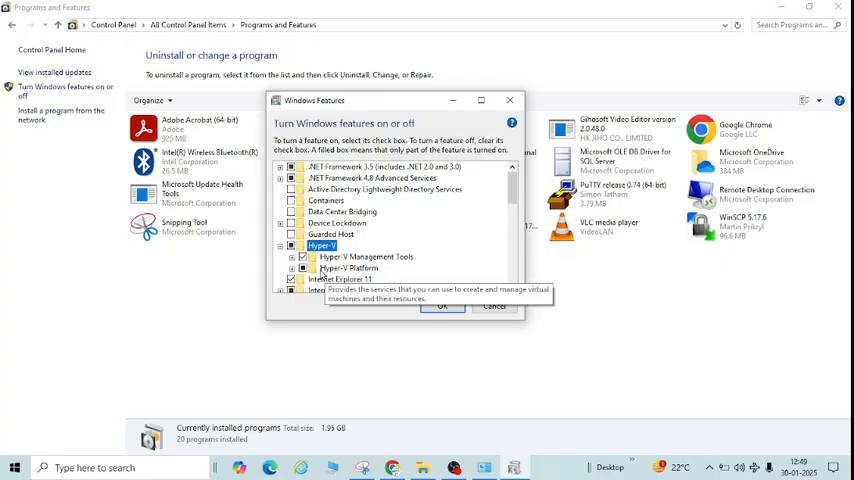
pyautogui.click(304, 256)
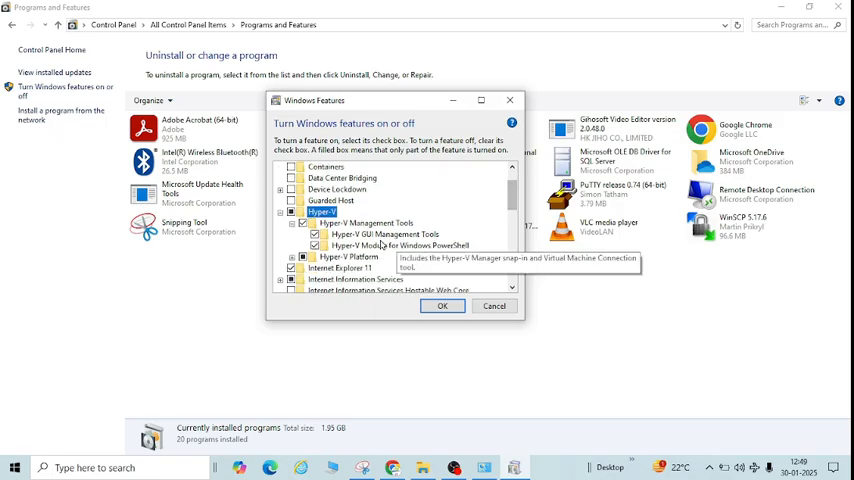
pyautogui.moveTo(398, 244)
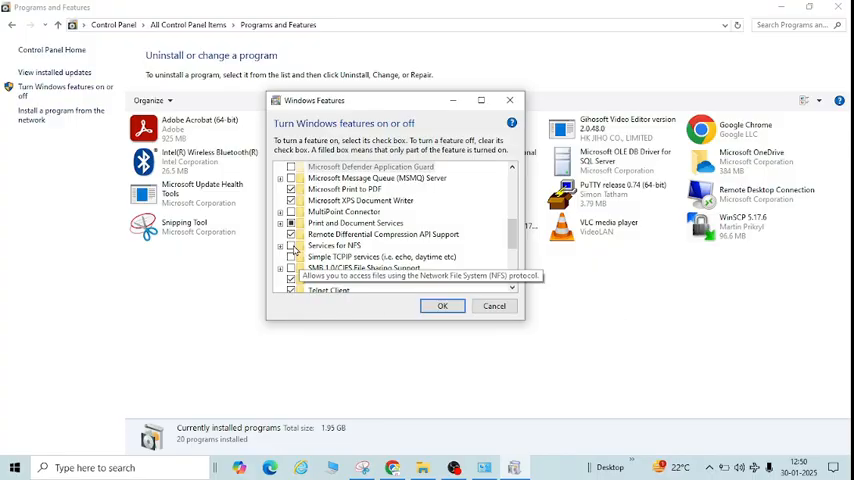
# Enable Services for NFS and Windows Hypervisor Platform
pyautogui.click(334, 244)
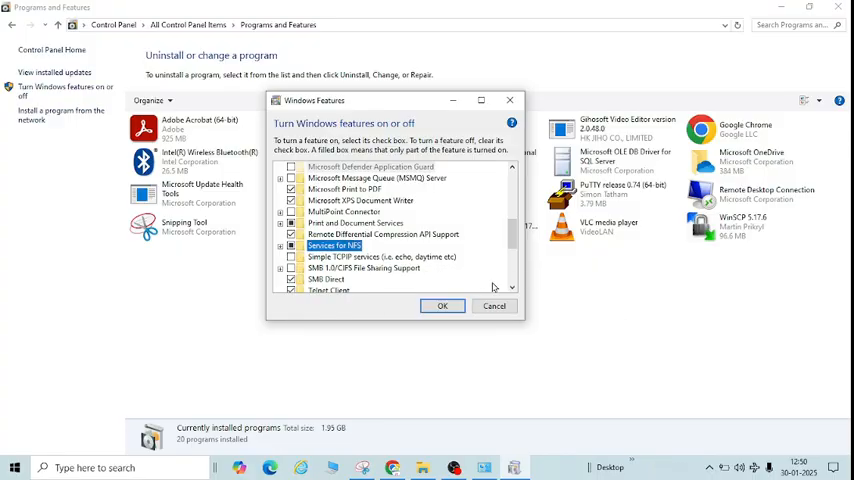
pyautogui.scroll(-3)
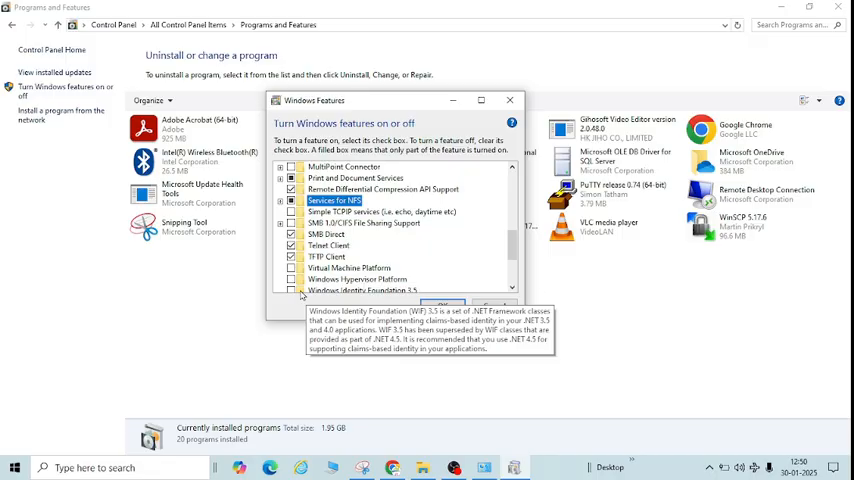
pyautogui.moveTo(324, 278)
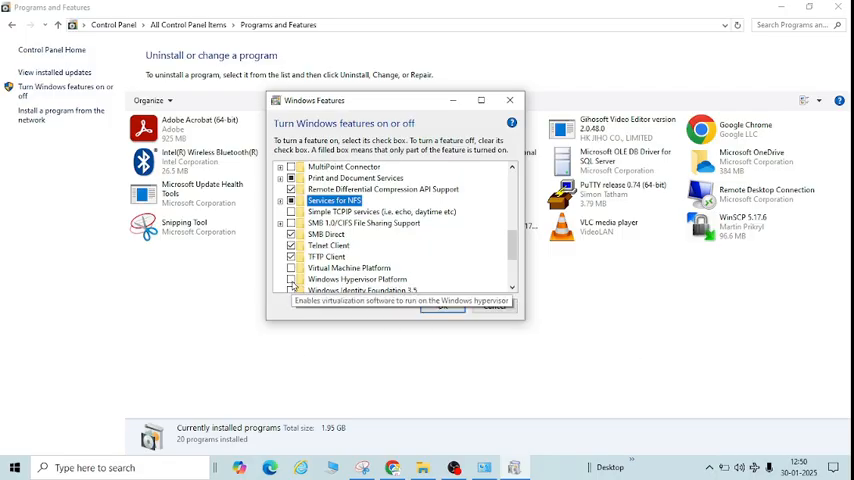
pyautogui.click(356, 280)
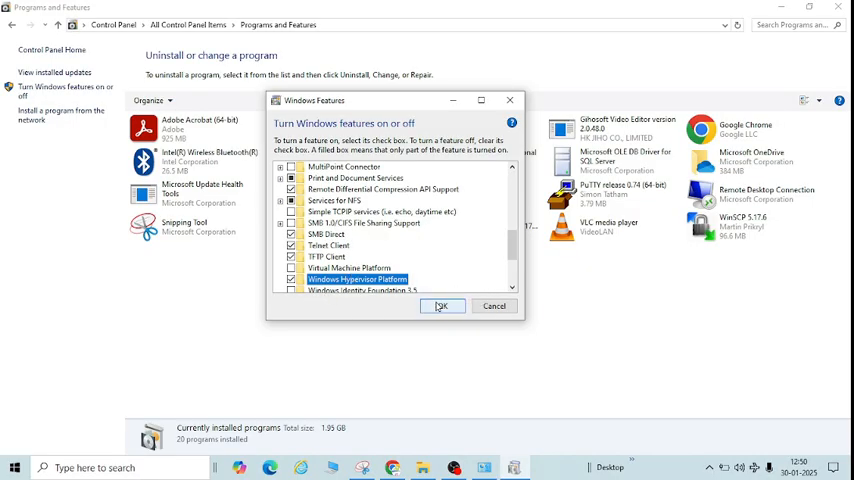
# Confirm with OK so Windows applies the selected feature changes
pyautogui.click(442, 306)
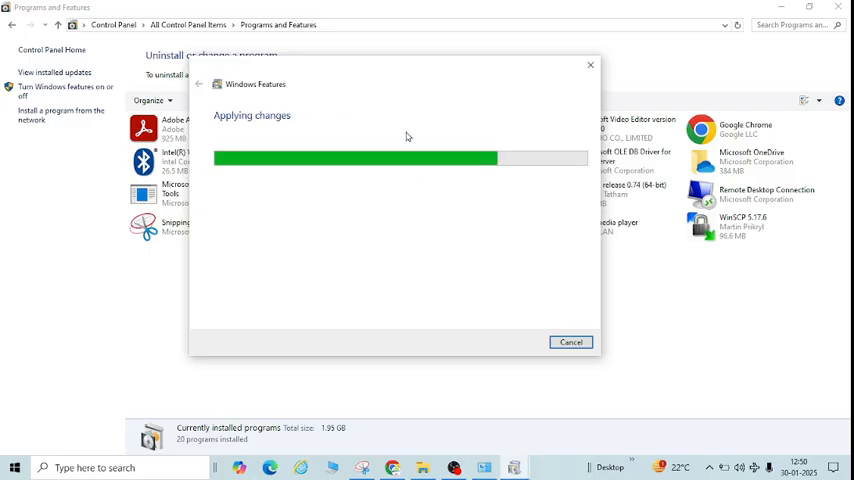
pyautogui.moveTo(296, 118)
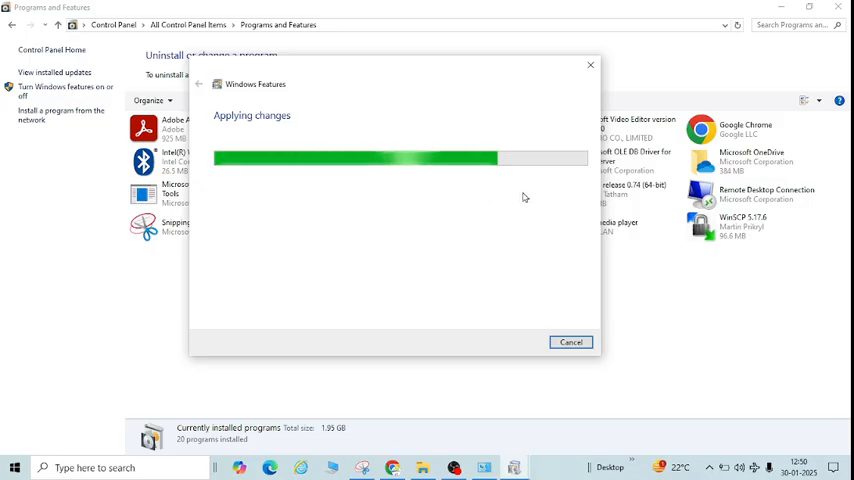
pyautogui.moveTo(548, 180)
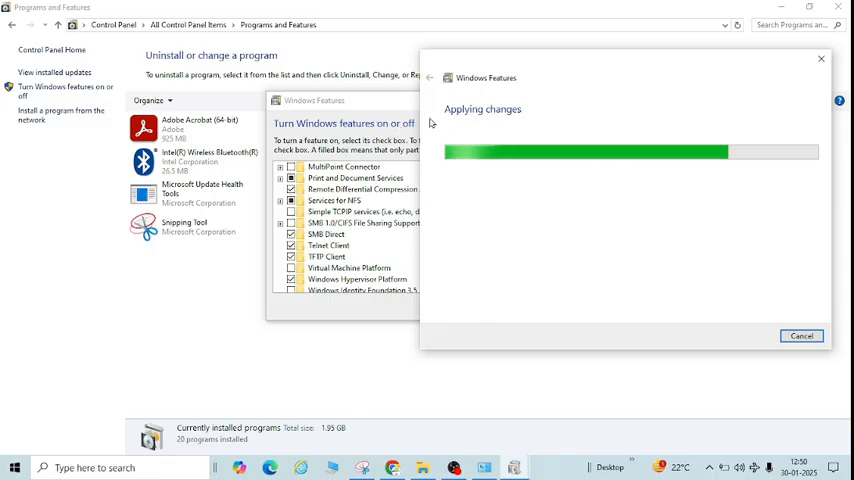
pyautogui.moveTo(716, 176)
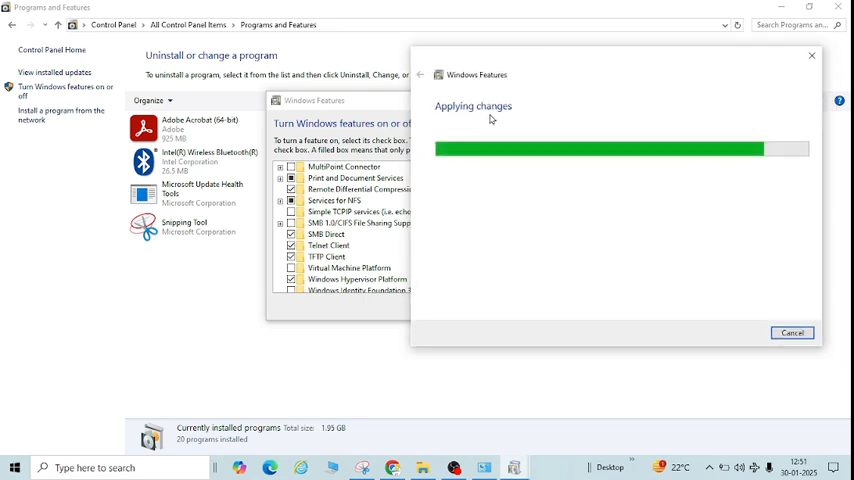
pyautogui.moveTo(550, 120)
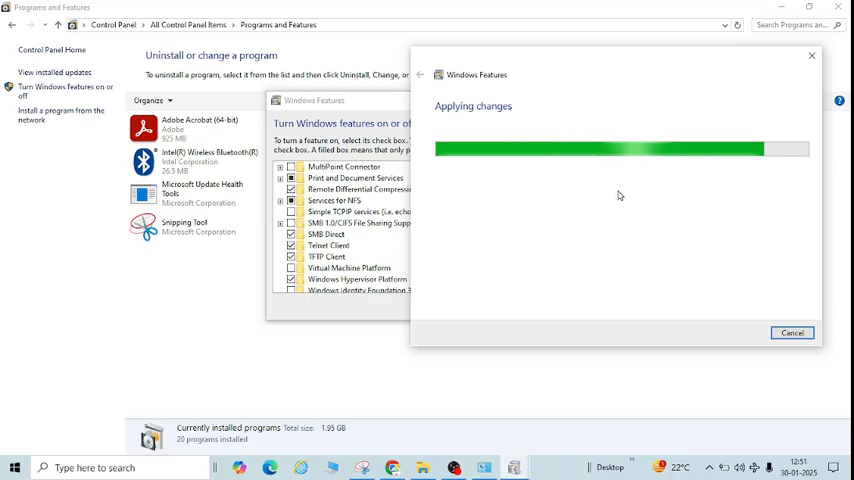
pyautogui.moveTo(518, 164)
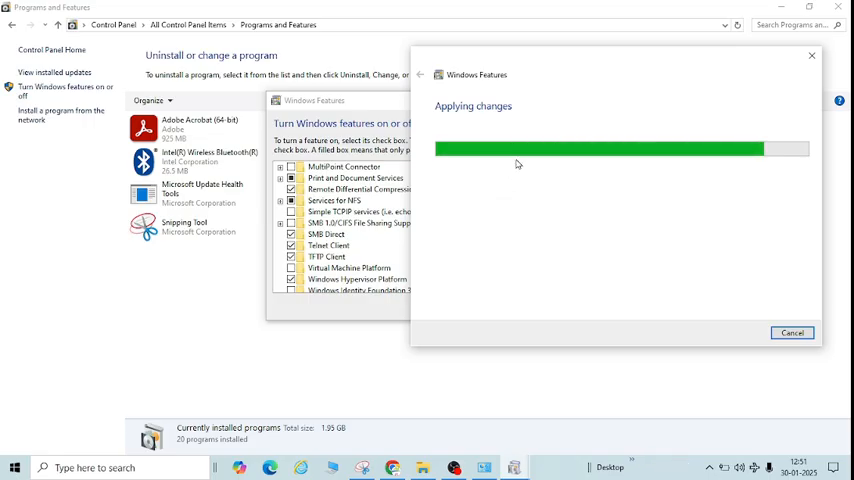
pyautogui.moveTo(652, 190)
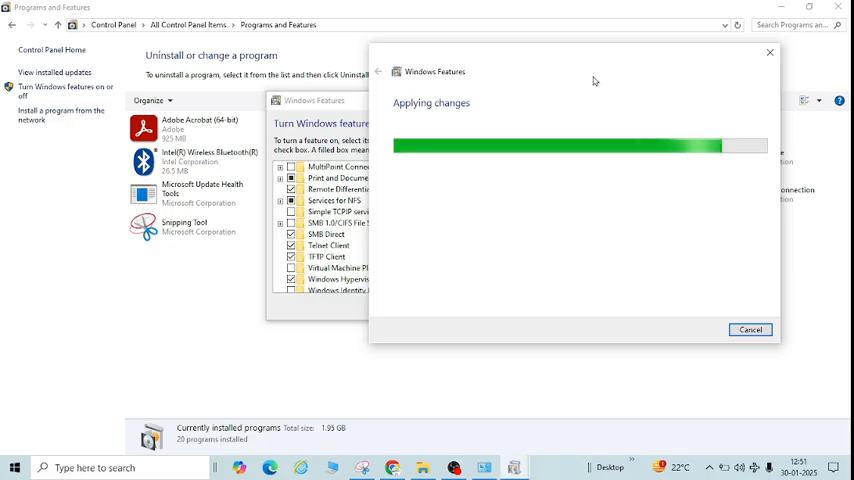
pyautogui.moveTo(486, 154)
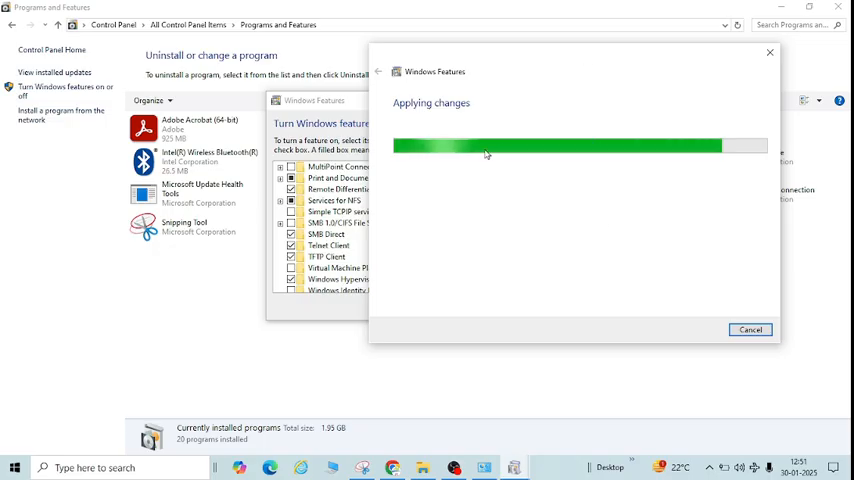
pyautogui.moveTo(712, 178)
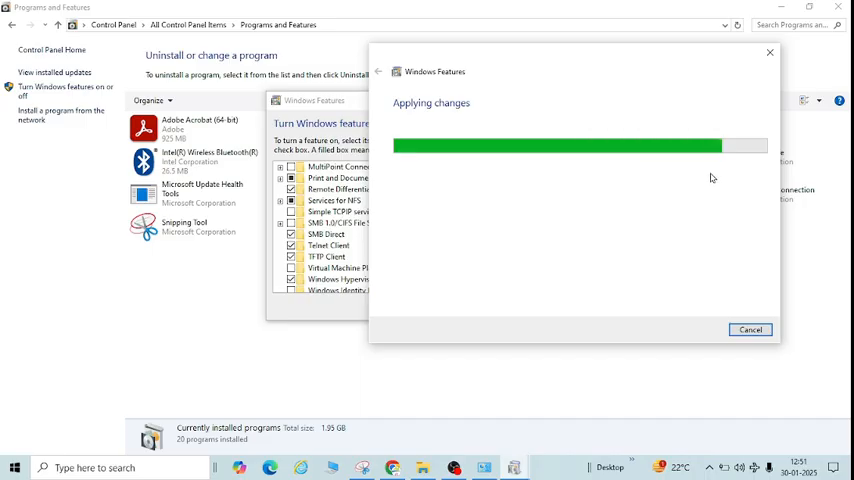
pyautogui.moveTo(672, 276)
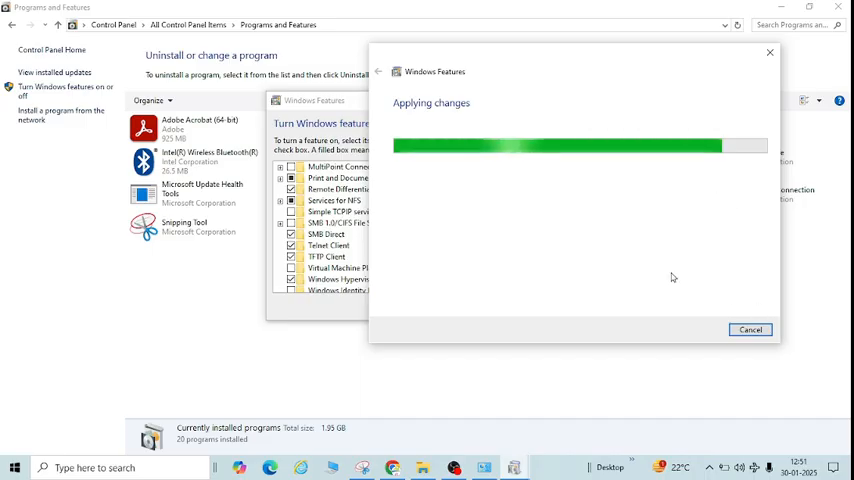
pyautogui.moveTo(724, 270)
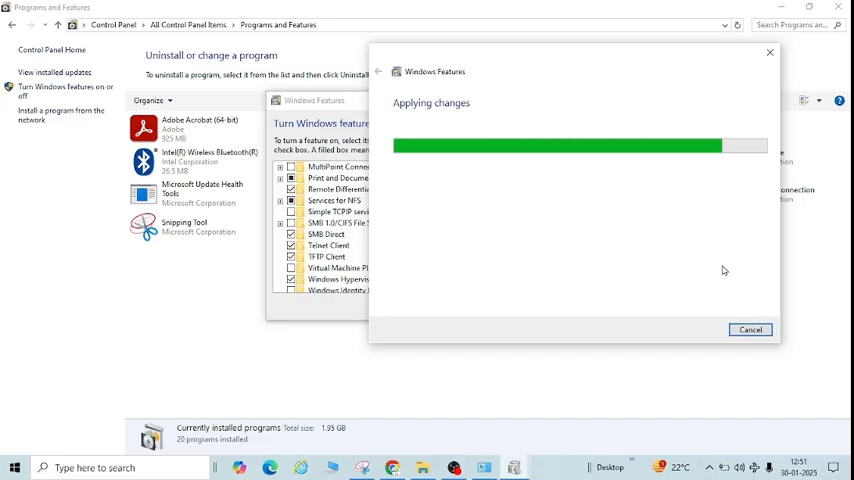
pyautogui.moveTo(590, 64)
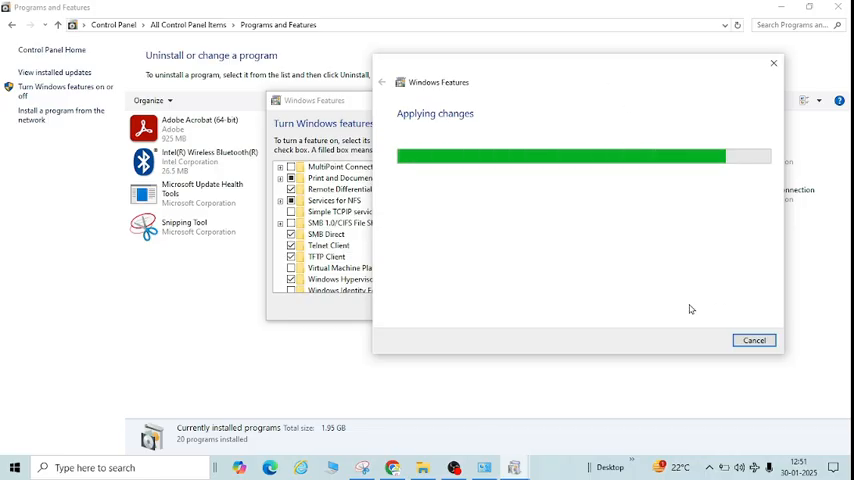
pyautogui.moveTo(588, 340)
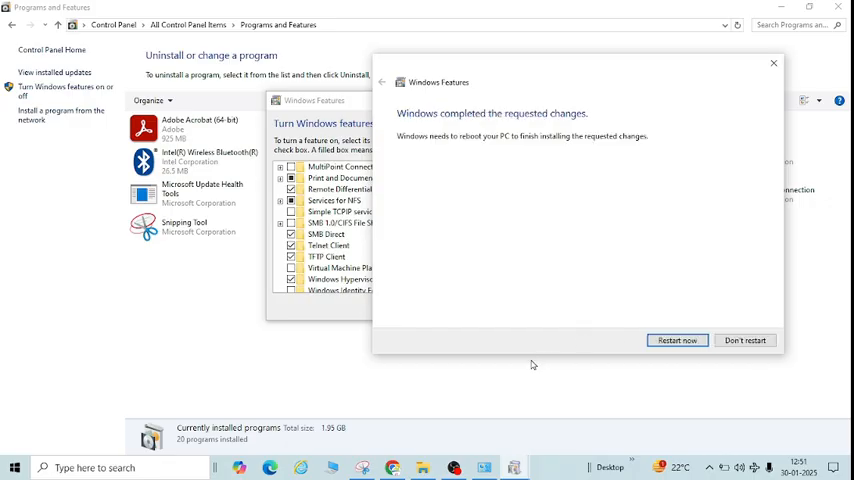
pyautogui.moveTo(568, 72)
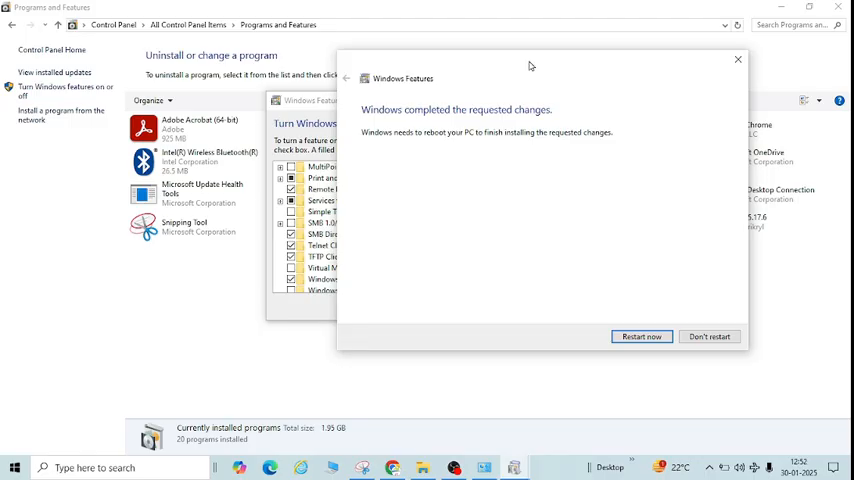
pyautogui.moveTo(508, 110)
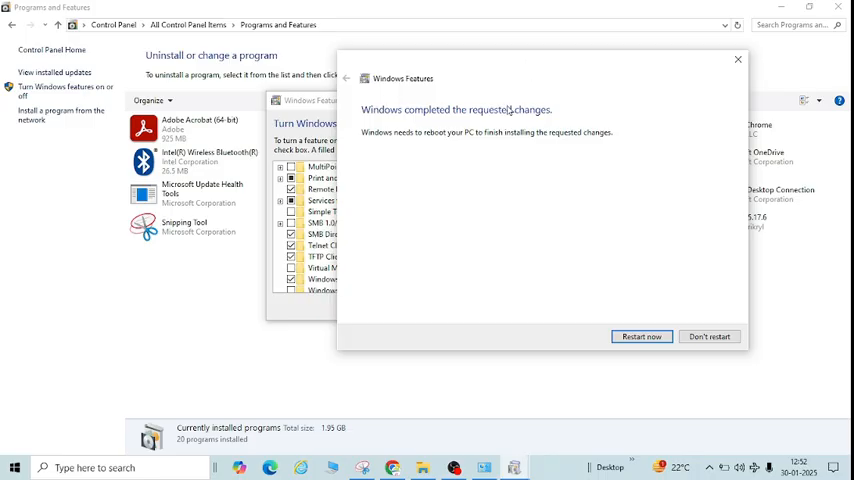
pyautogui.moveTo(476, 180)
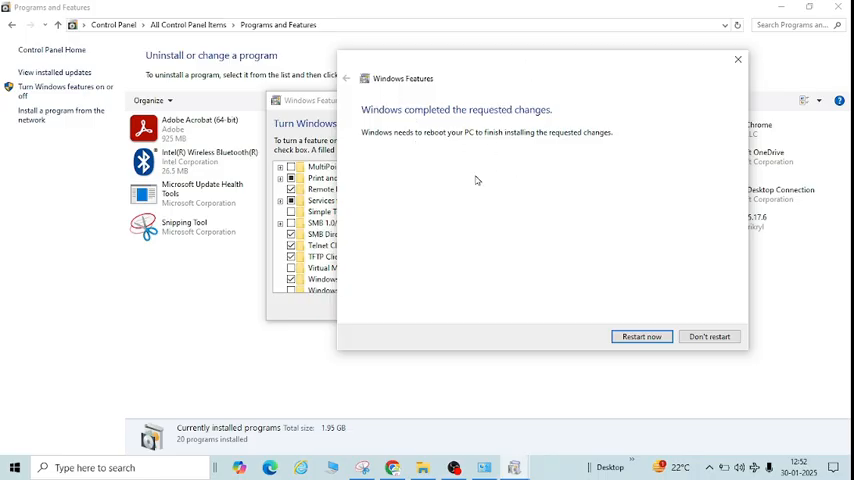
pyautogui.moveTo(482, 148)
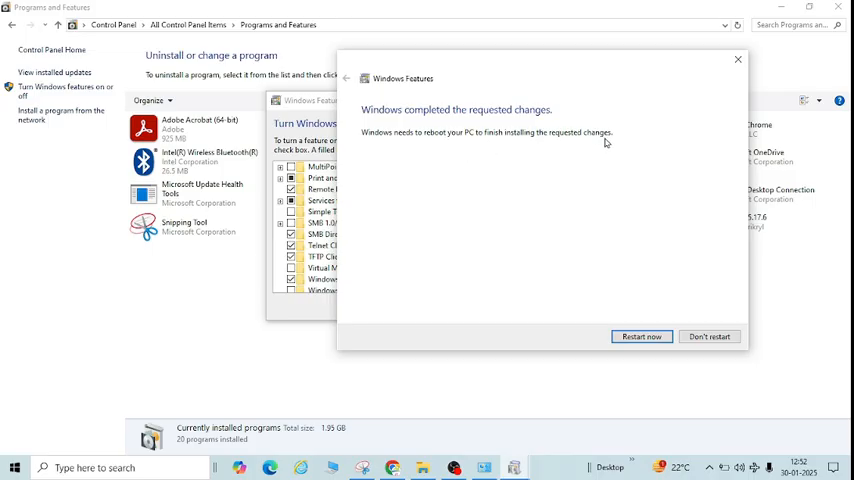
pyautogui.moveTo(644, 194)
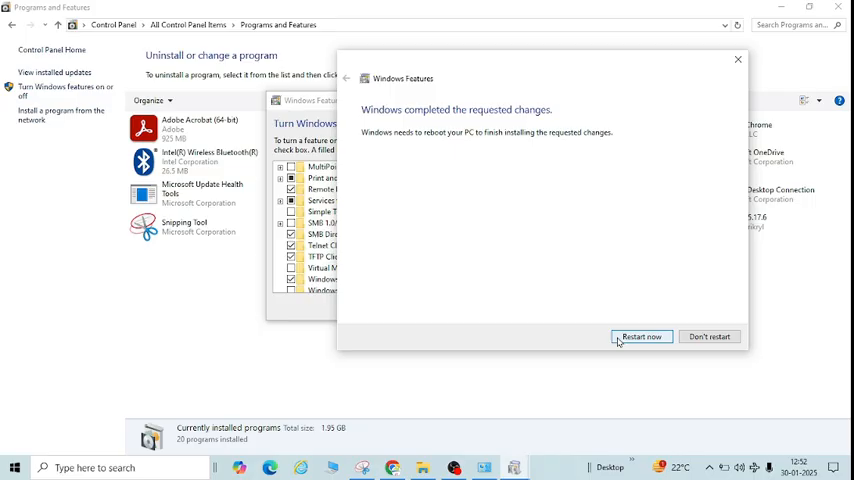
pyautogui.moveTo(624, 340)
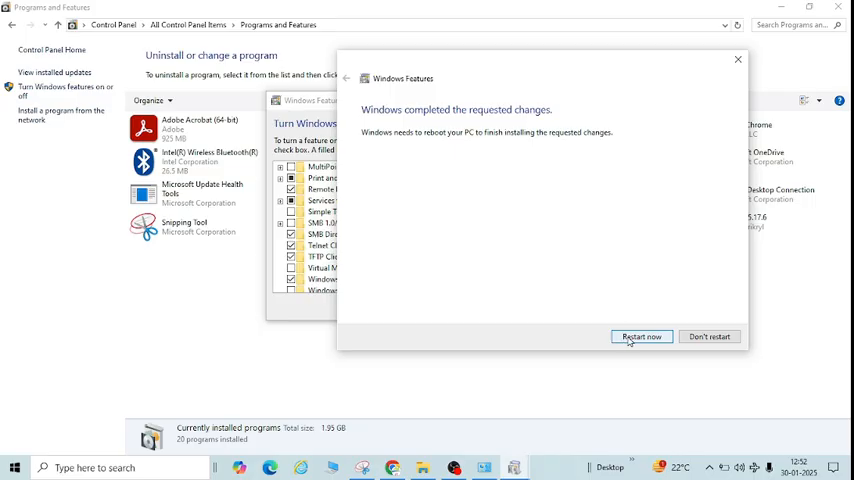
pyautogui.moveTo(600, 250)
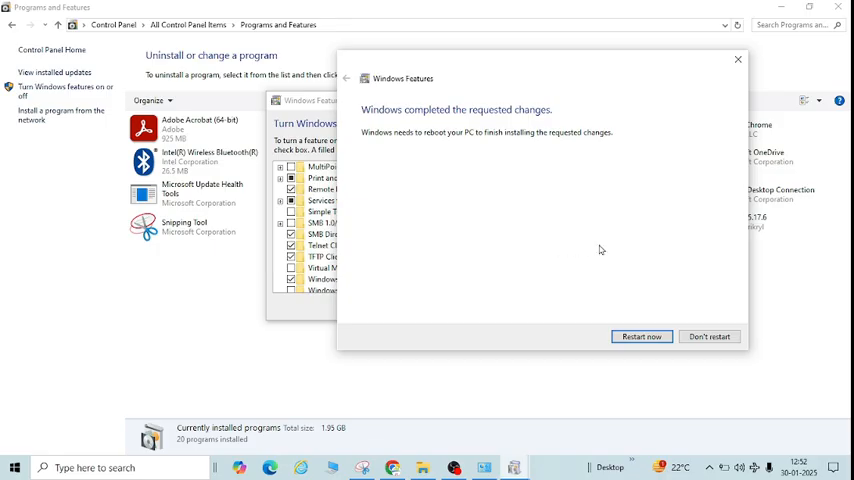
pyautogui.moveTo(640, 326)
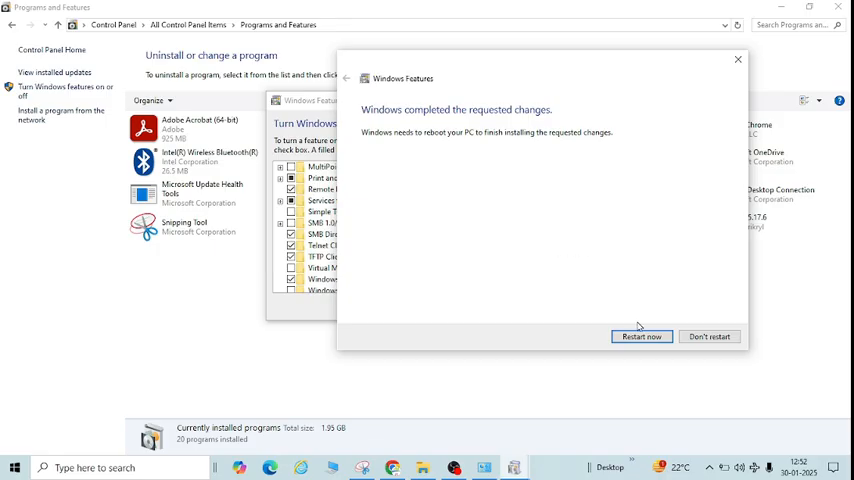
pyautogui.moveTo(592, 300)
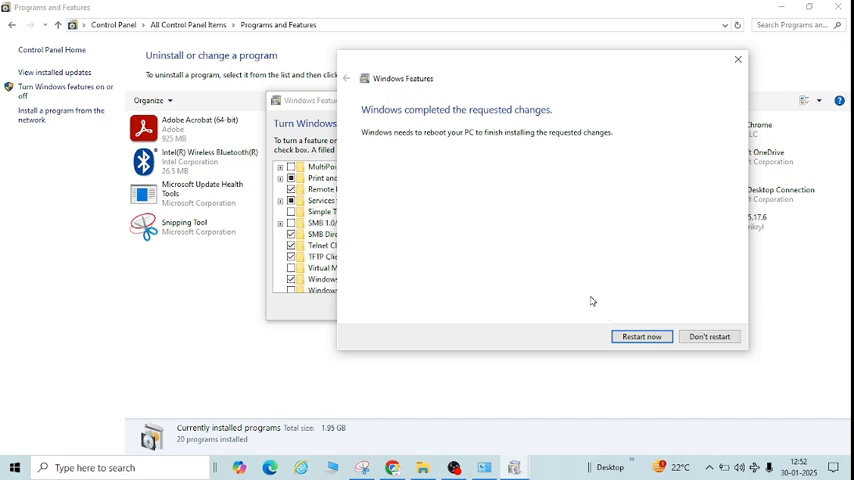
pyautogui.moveTo(588, 280)
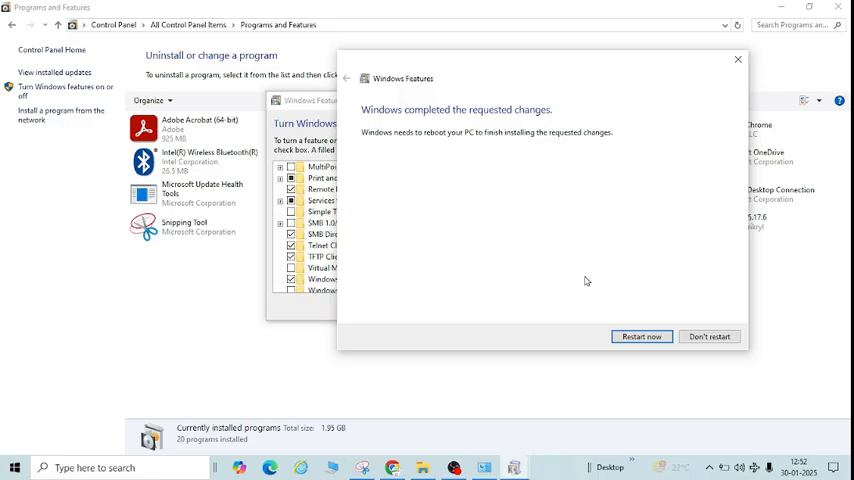
pyautogui.moveTo(504, 180)
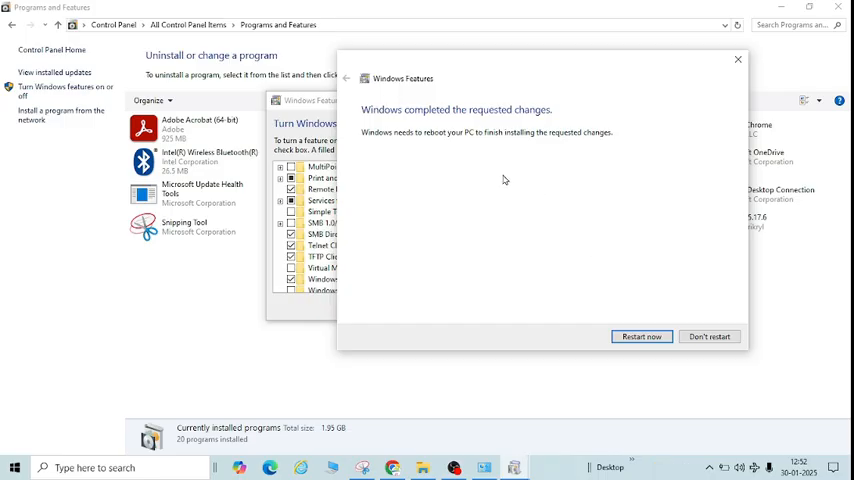
pyautogui.moveTo(448, 392)
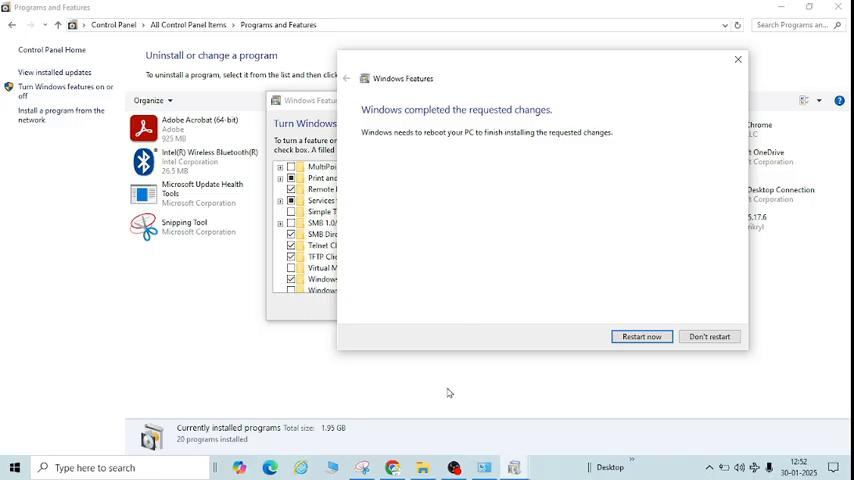